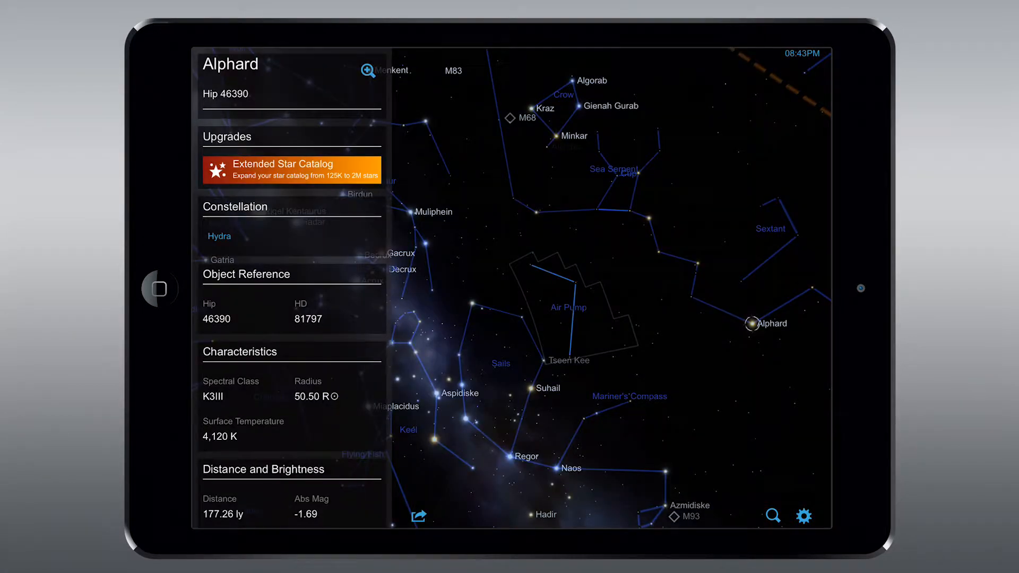
Bring up the Display Settings panel with element, constellation and label toggles
left_click(803, 515)
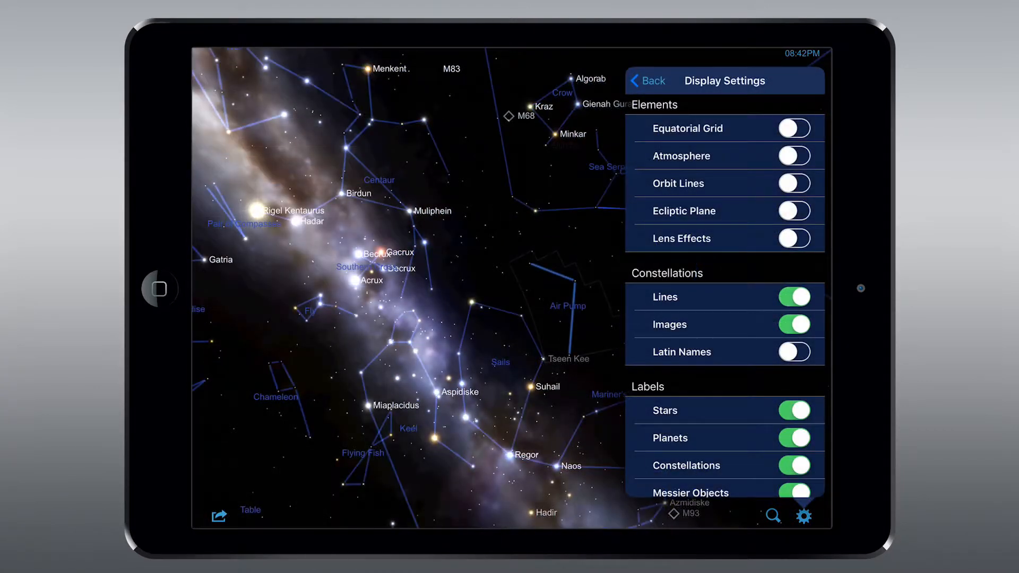